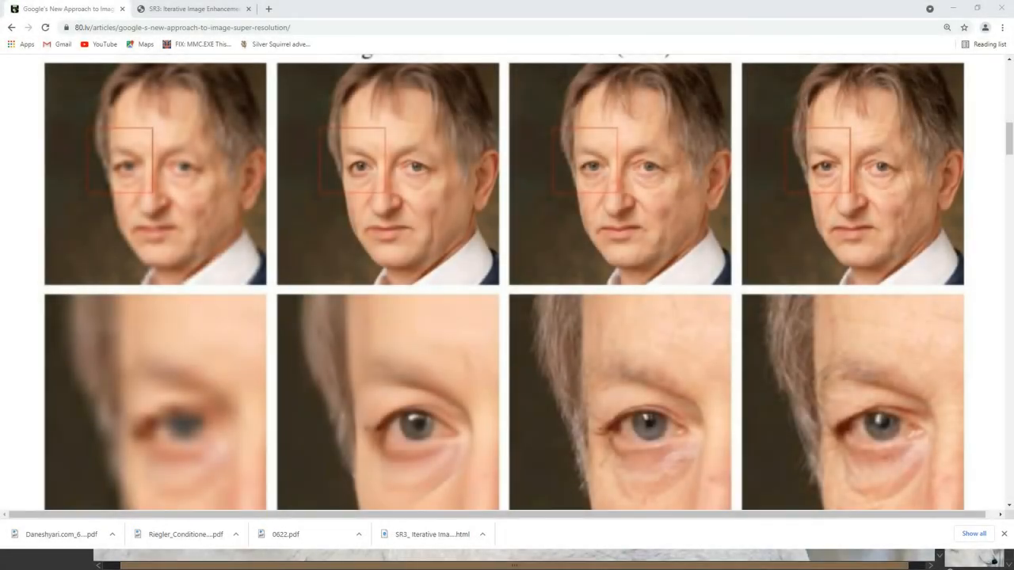
pyautogui.scroll(-3)
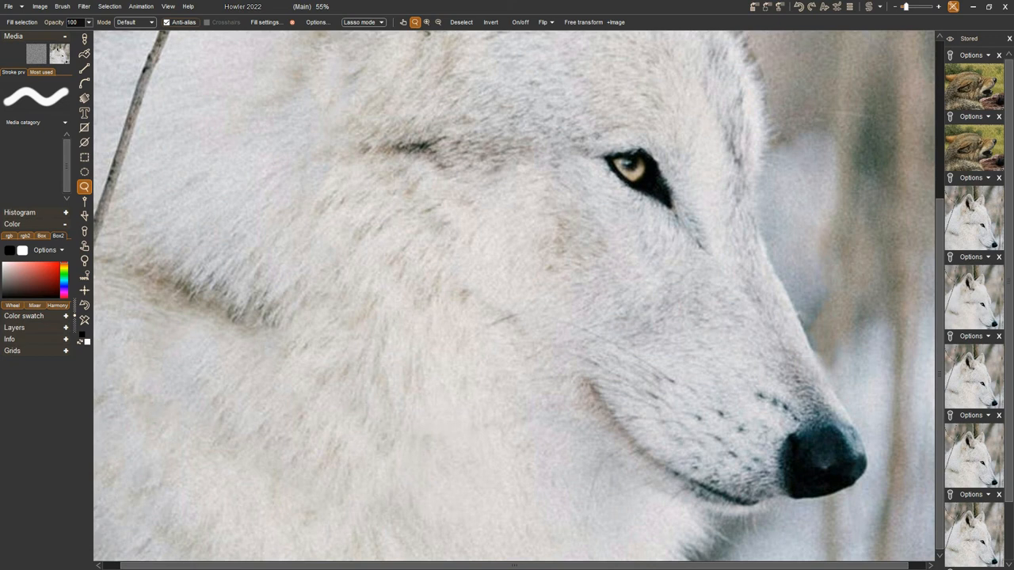
pyautogui.moveTo(849, 6)
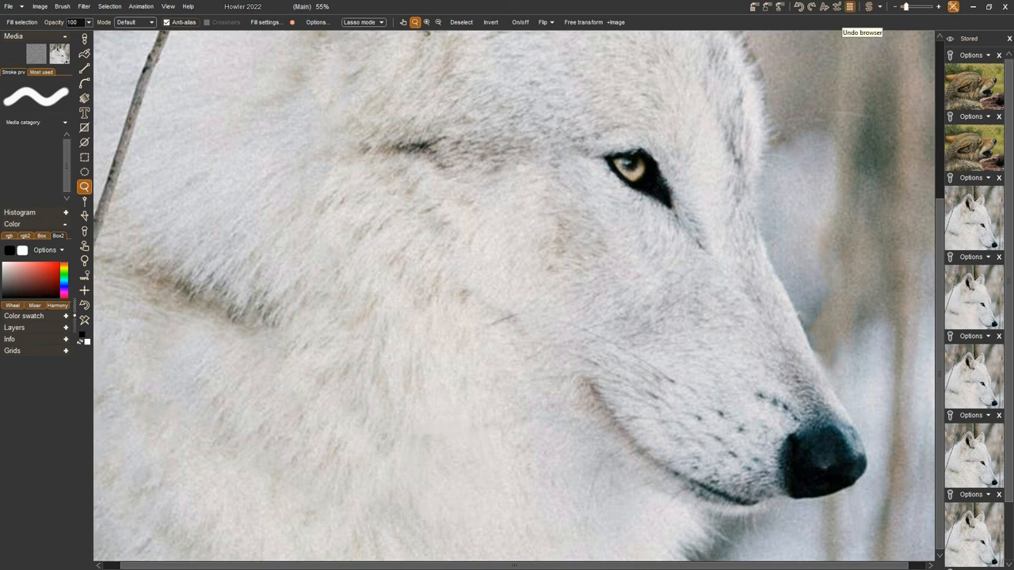